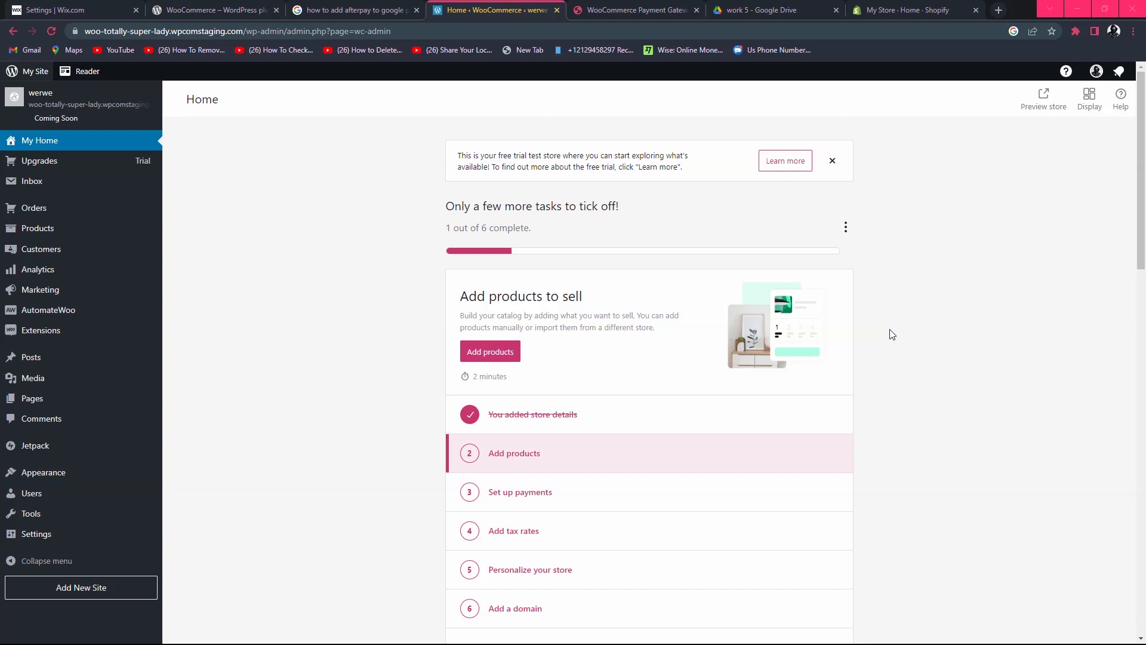
{"action": "mouse_move", "coordinate": [283, 138]}
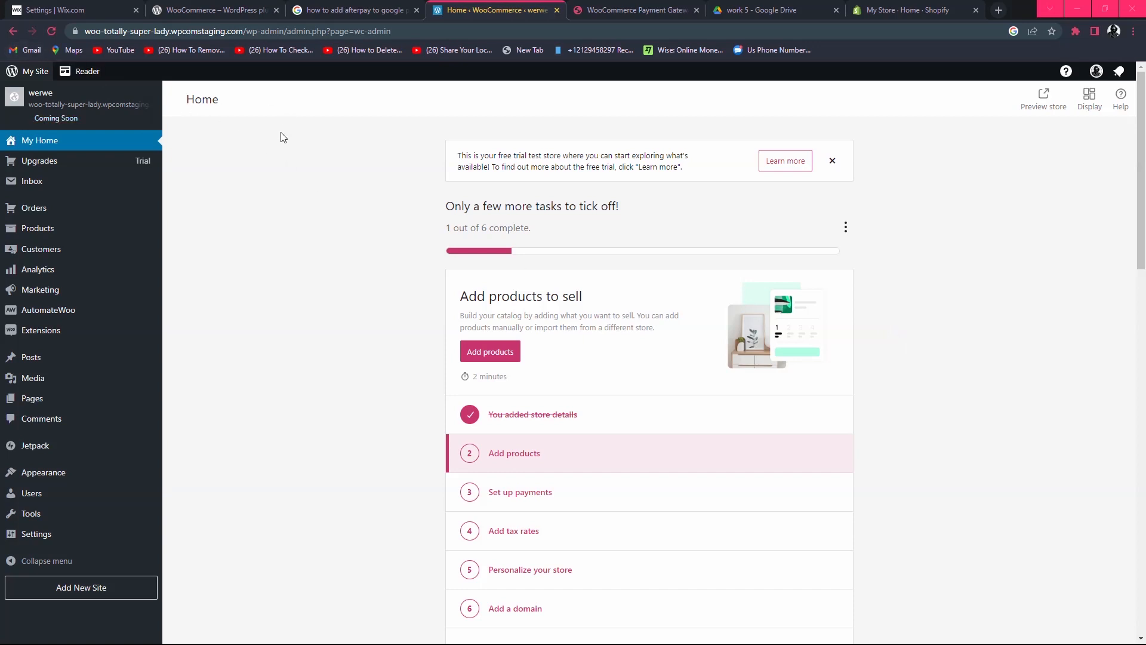
{"action": "mouse_move", "coordinate": [297, 118]}
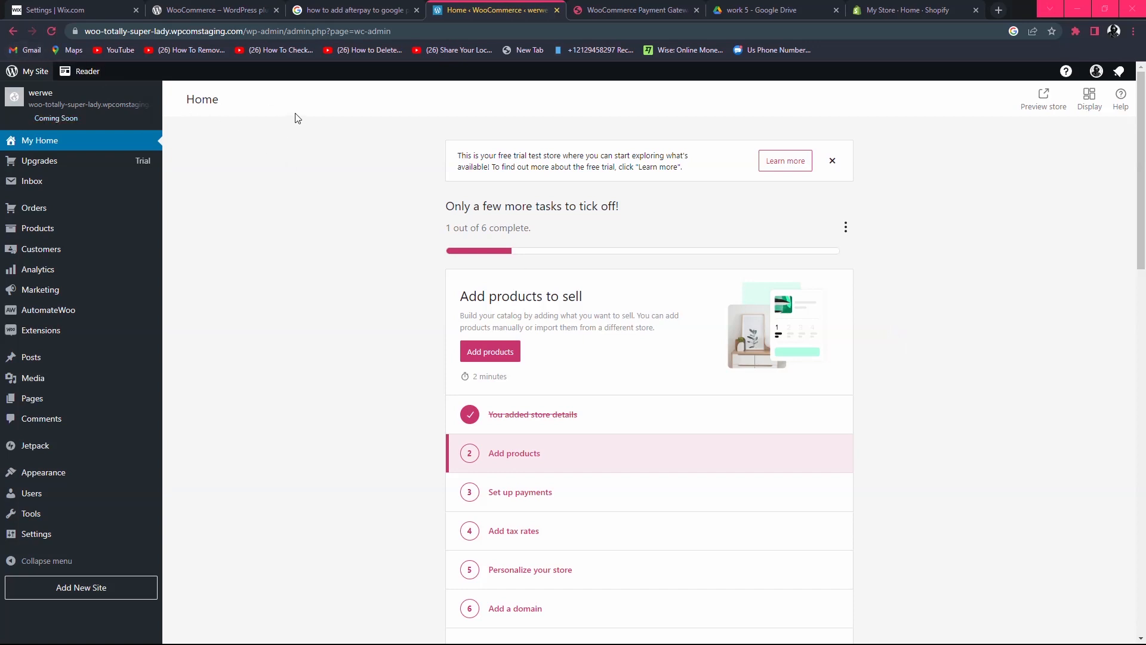
{"action": "mouse_move", "coordinate": [49, 152]}
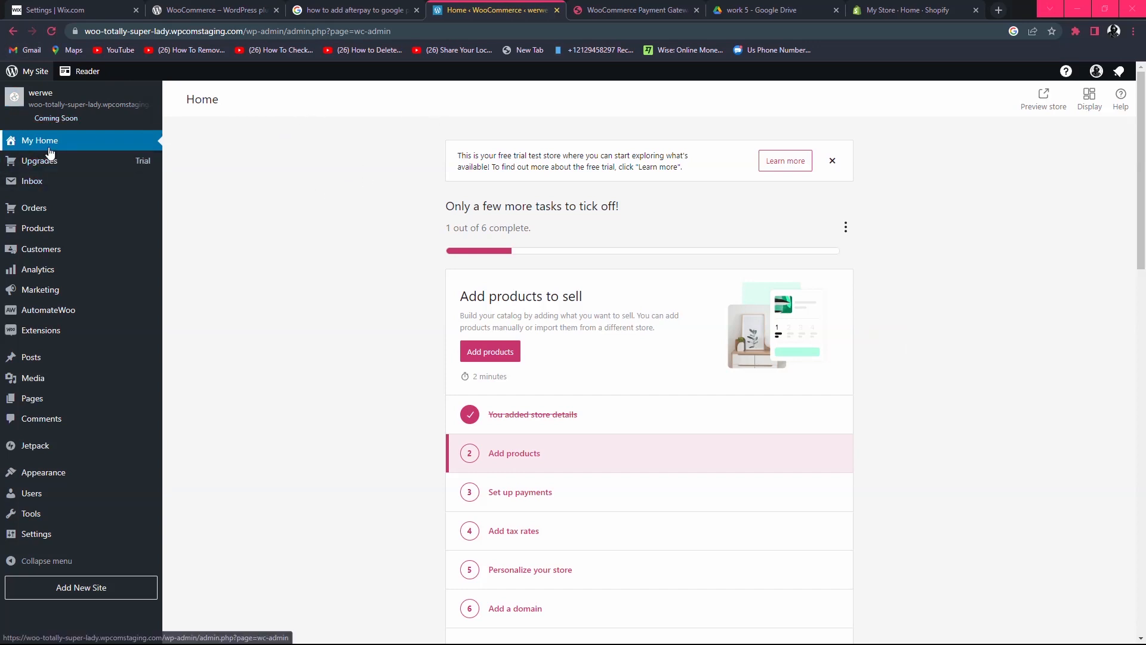
- Open the Set up payments task from the WooCommerce Home setup task list
{"action": "scroll", "scroll_direction": "down", "scroll_amount": 3}
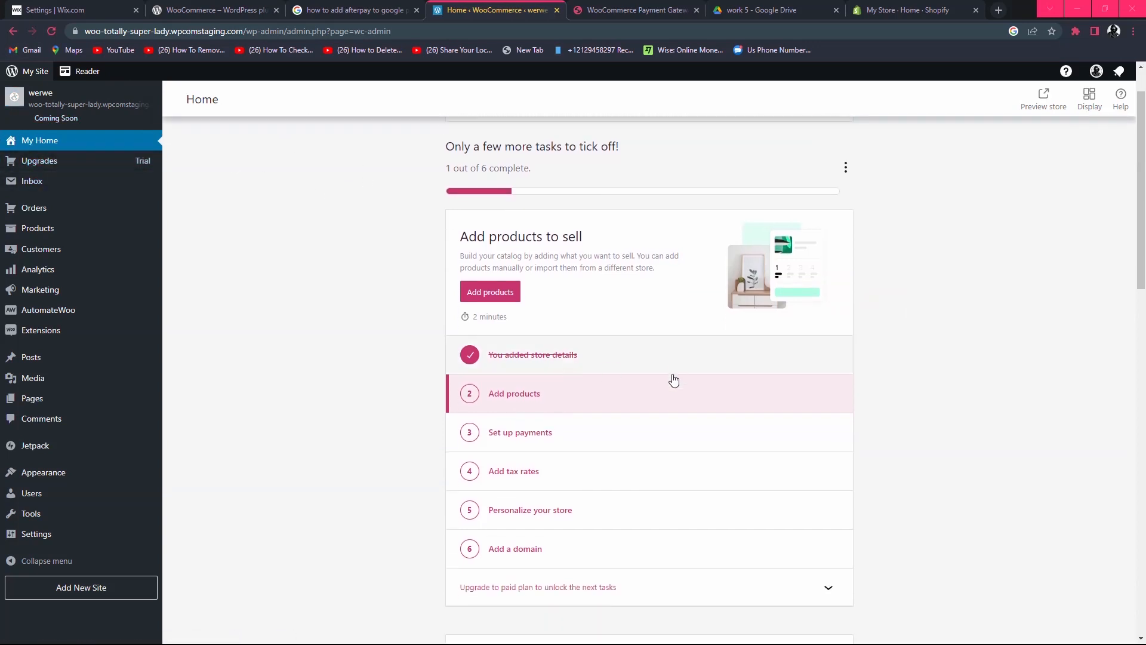
{"action": "mouse_move", "coordinate": [709, 468]}
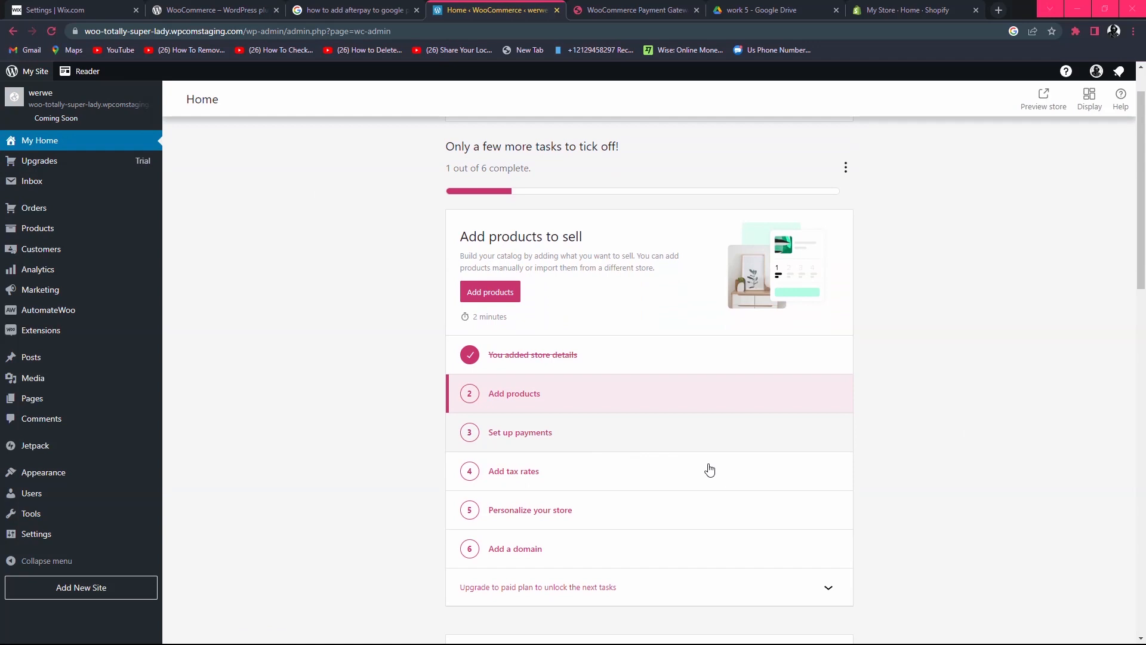
{"action": "left_click", "coordinate": [520, 432]}
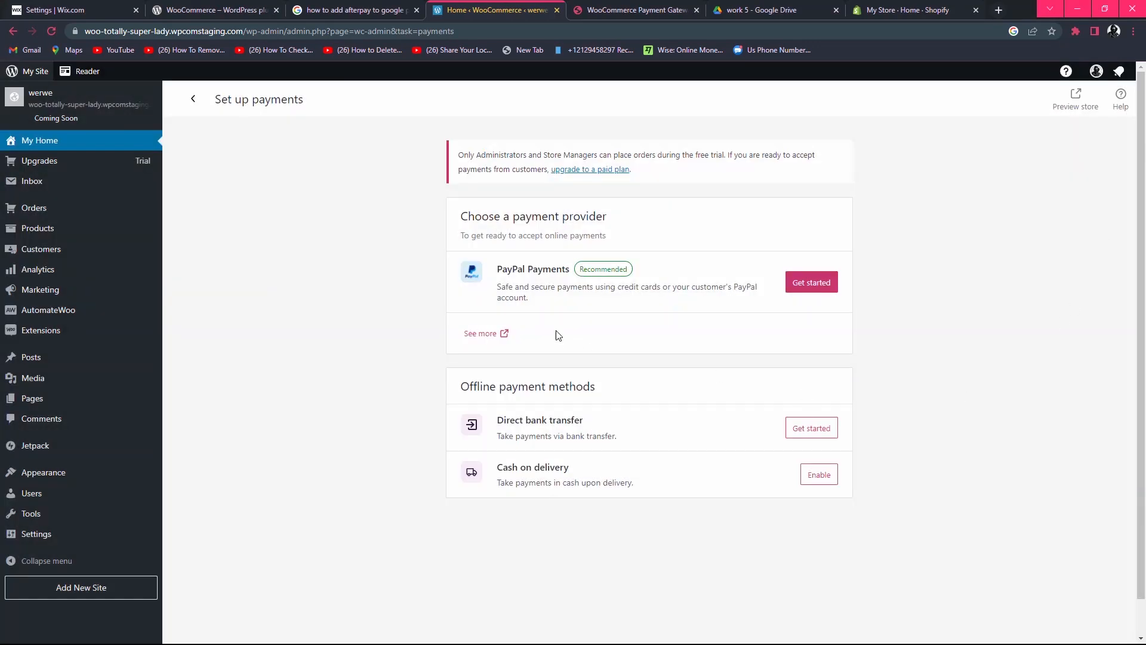
{"action": "mouse_move", "coordinate": [486, 333]}
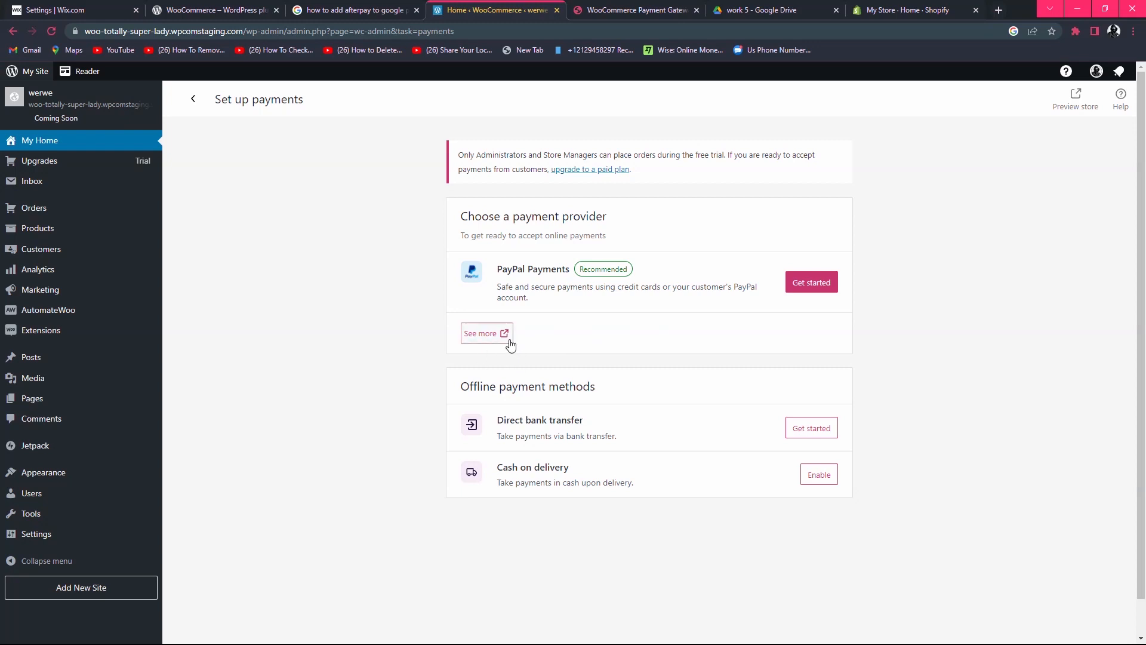
{"action": "mouse_move", "coordinate": [744, 361]}
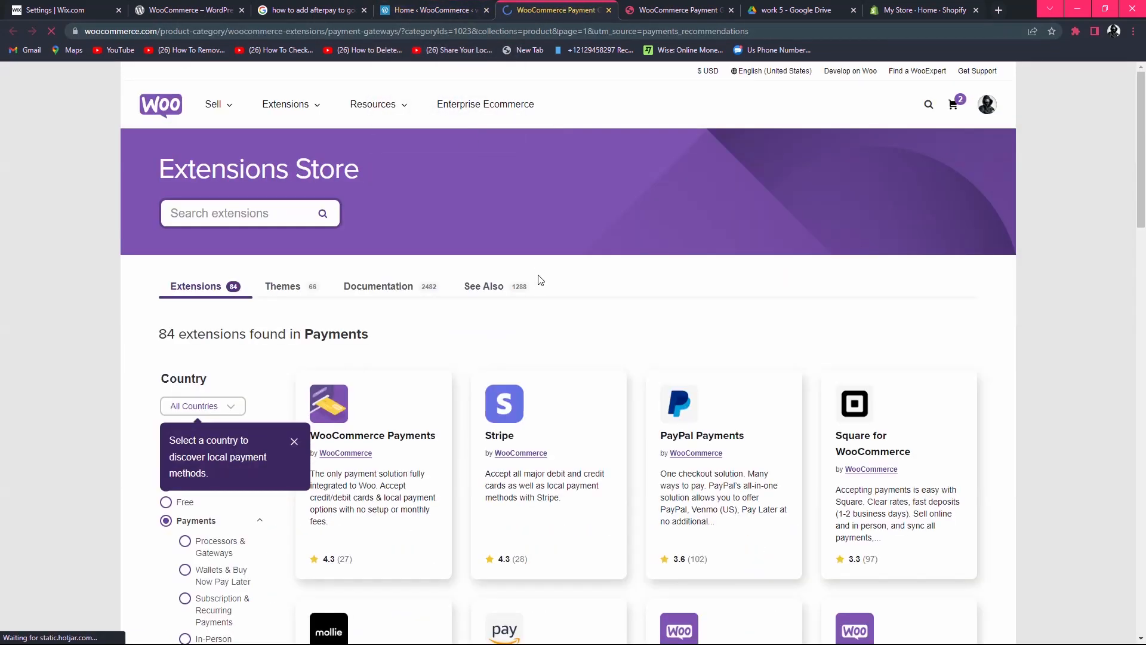
- Scroll down through the Payments category extension results
{"action": "scroll", "scroll_direction": "down", "scroll_amount": 3}
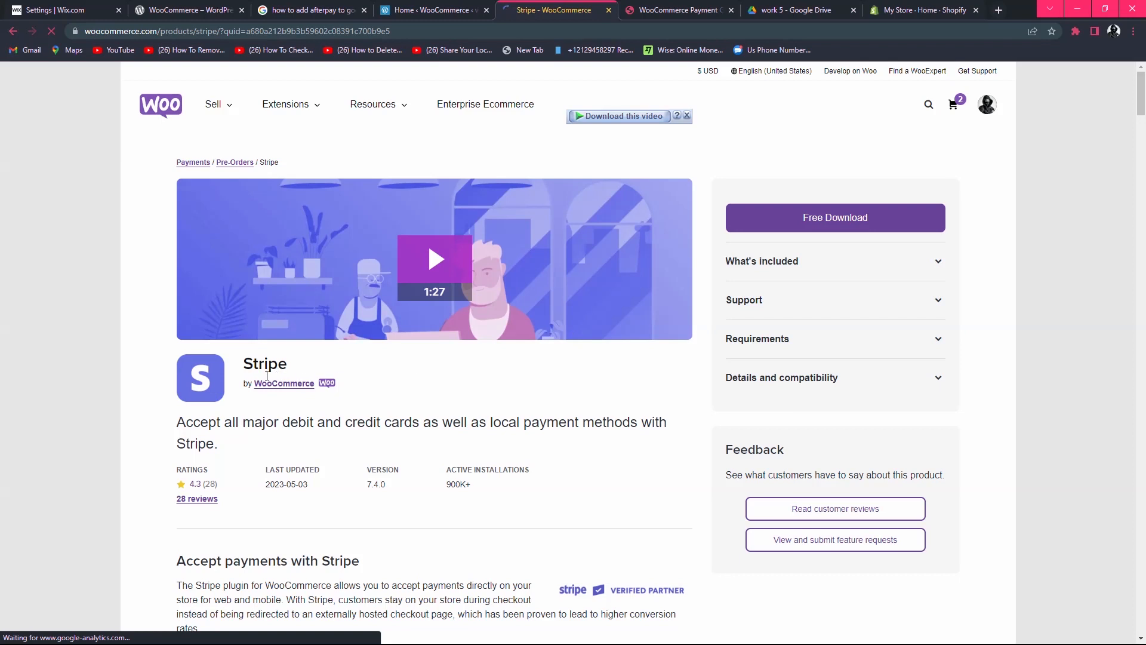
{"action": "mouse_move", "coordinate": [450, 389]}
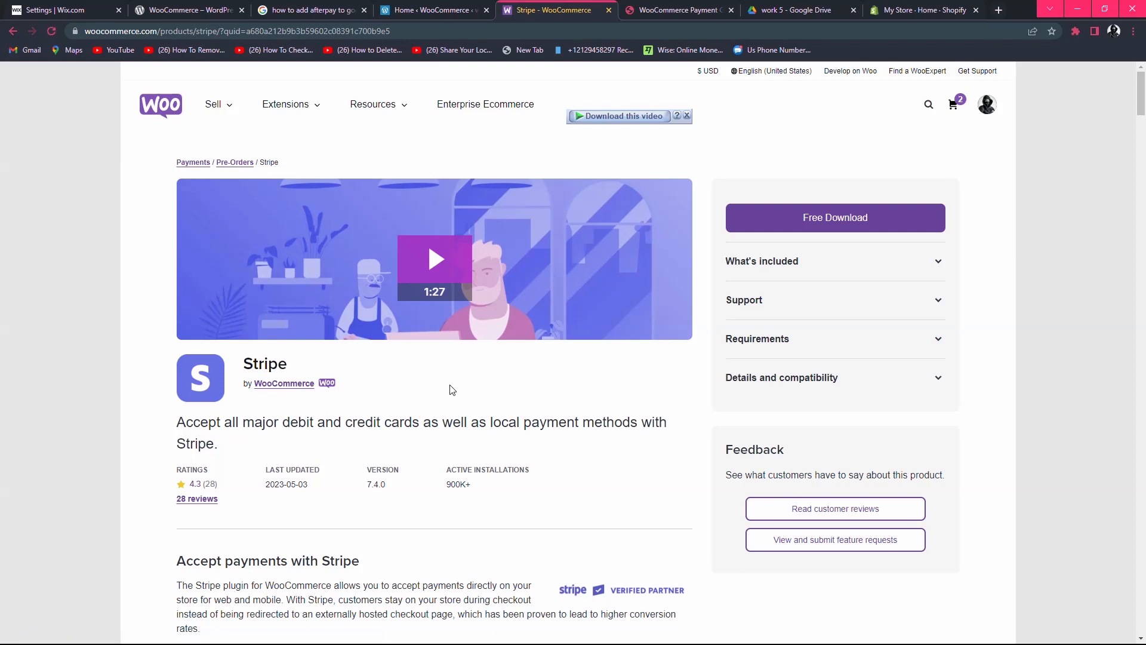
{"action": "mouse_move", "coordinate": [532, 56]}
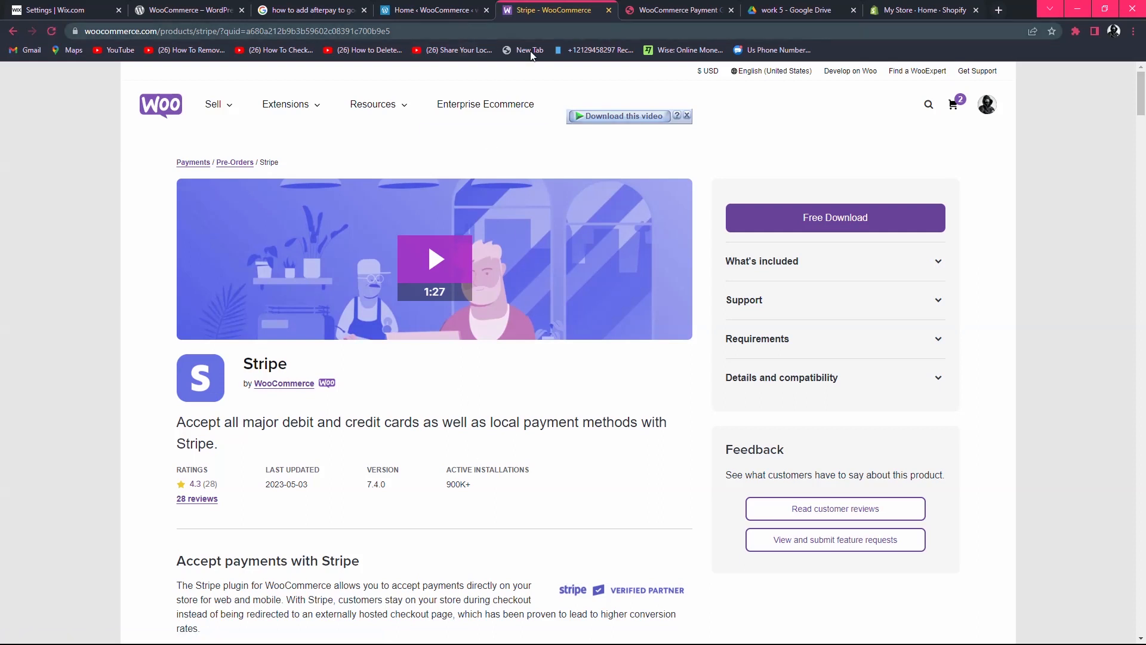